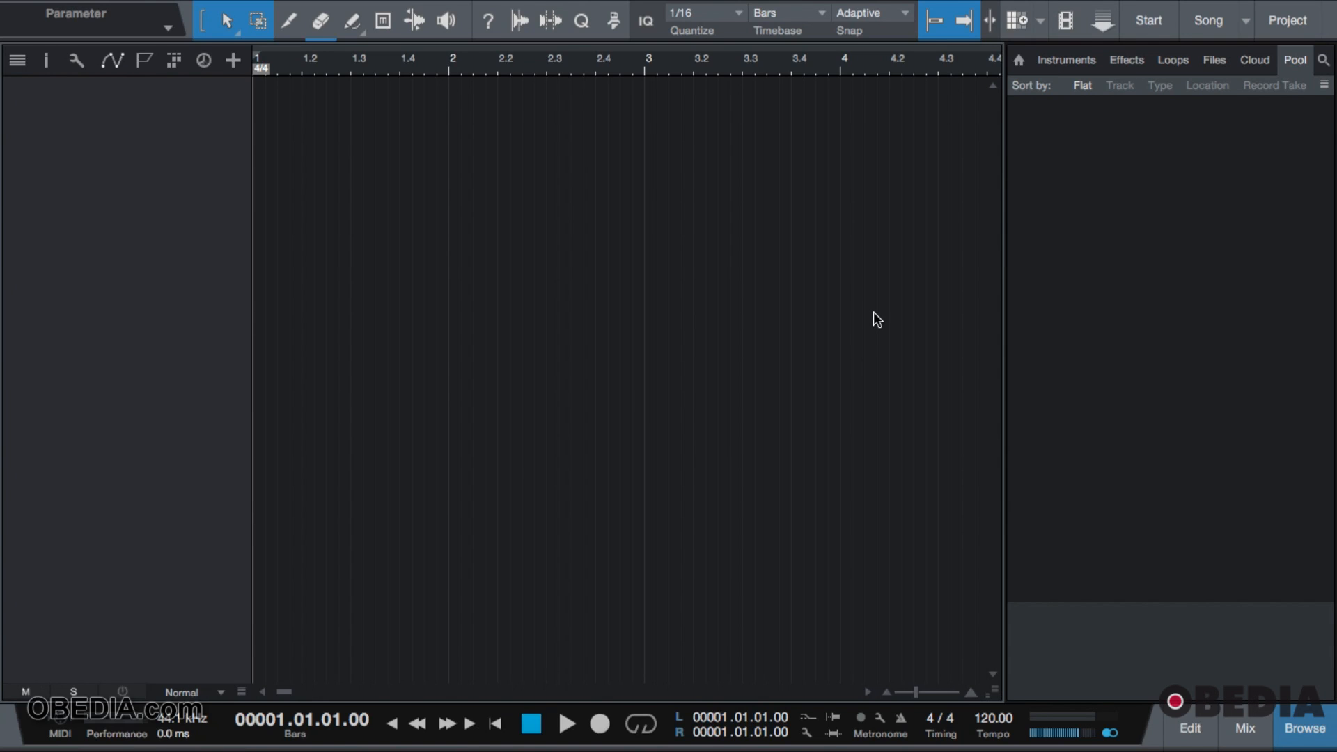
# - Open Preferences on the External Devices page, showing an empty device list
pyautogui.click(90, 11)
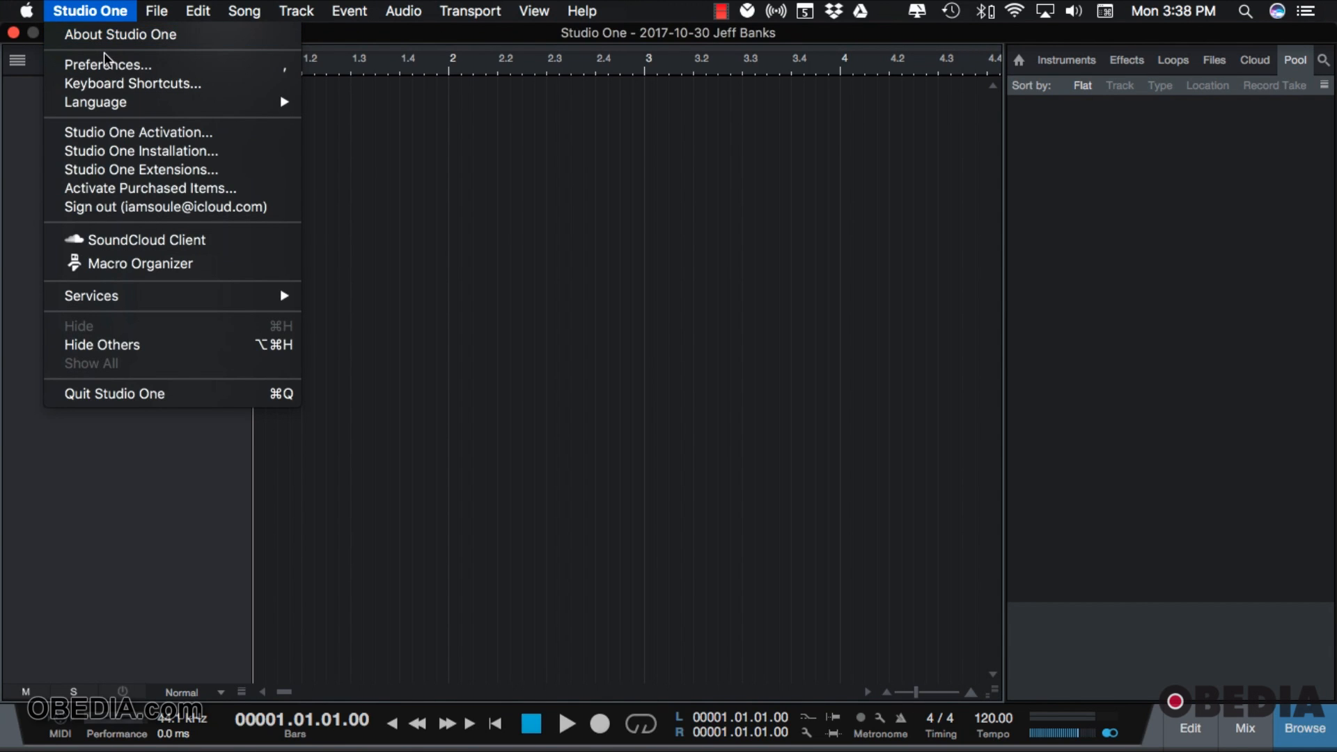
pyautogui.click(107, 64)
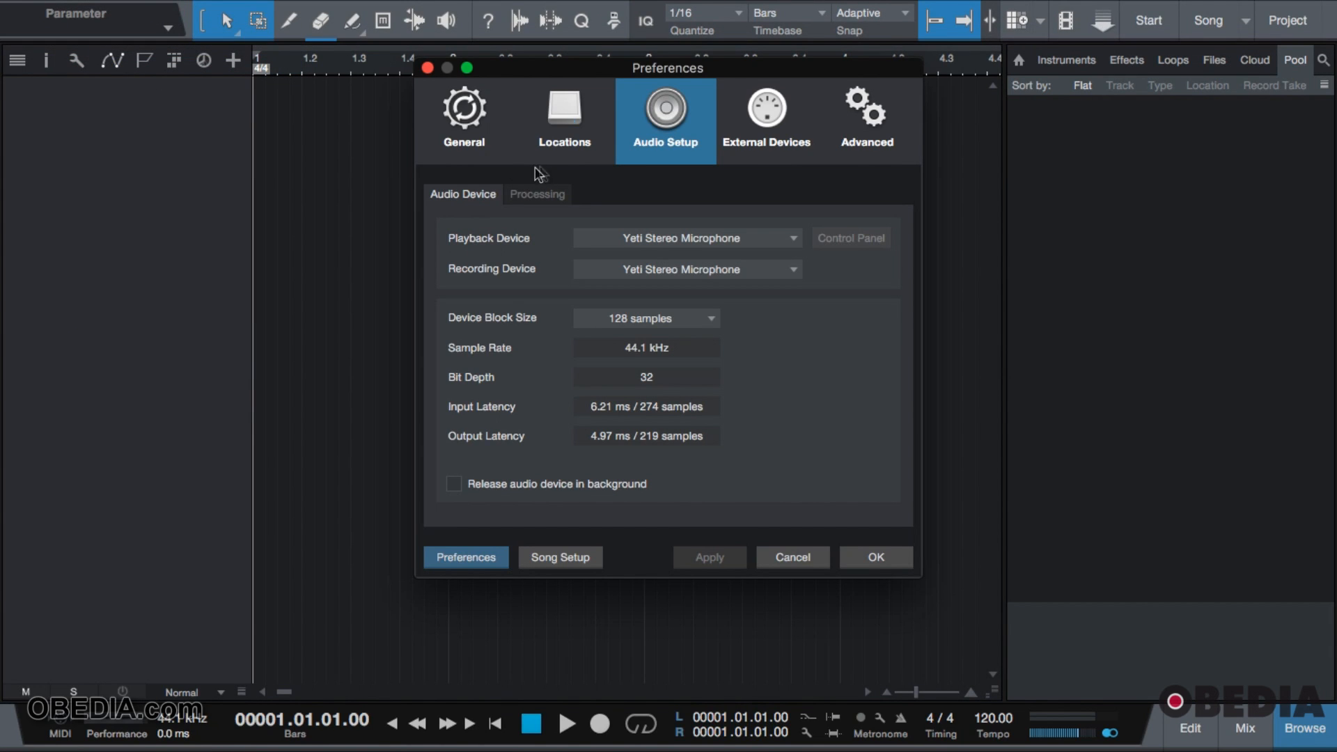
pyautogui.moveTo(767, 115)
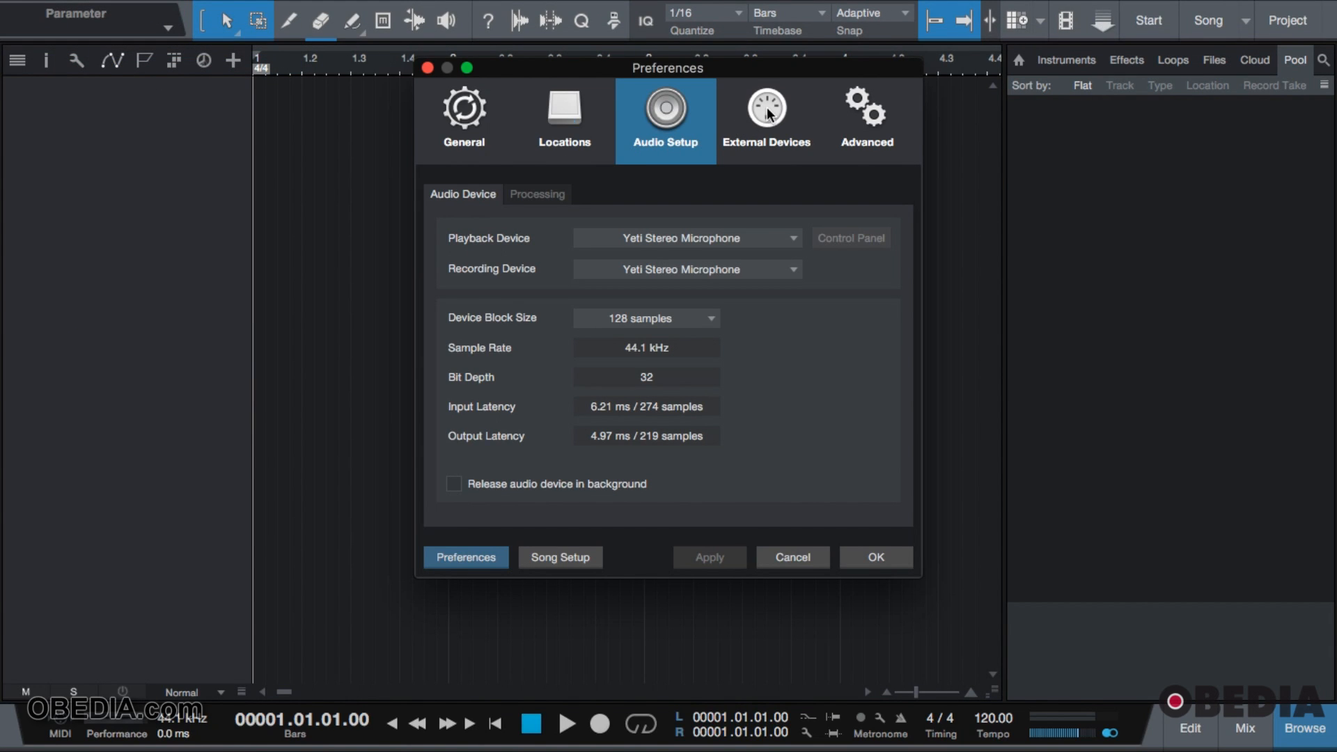
pyautogui.click(766, 115)
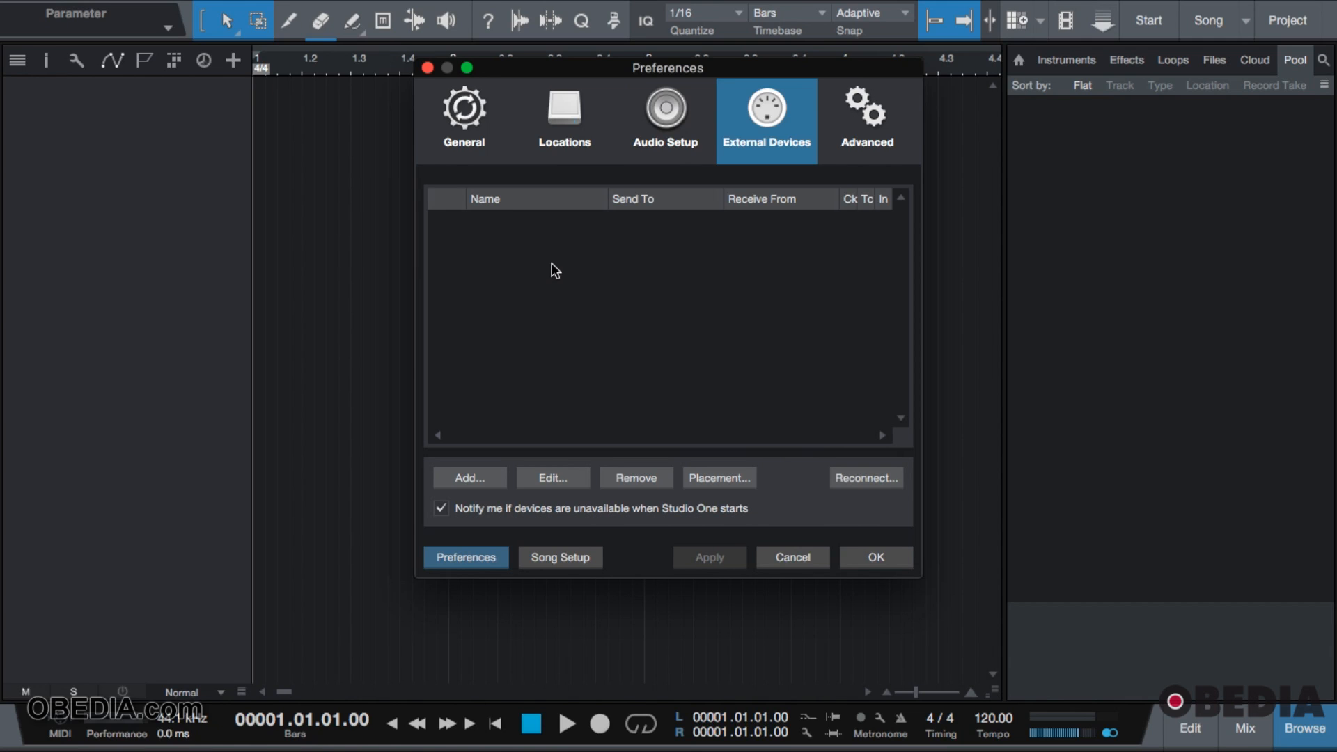
pyautogui.moveTo(468, 480)
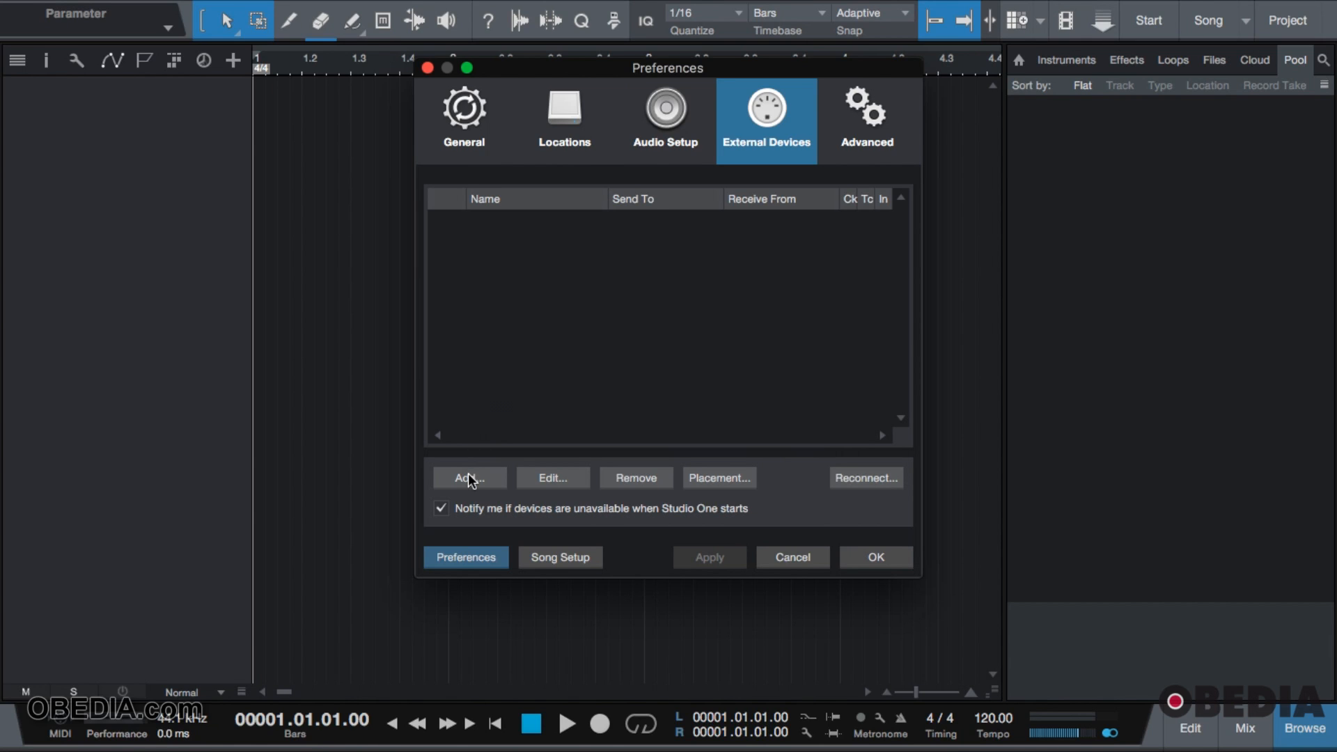
# - Add a new external device with the AKAI MPK49/61/88 model
pyautogui.click(465, 478)
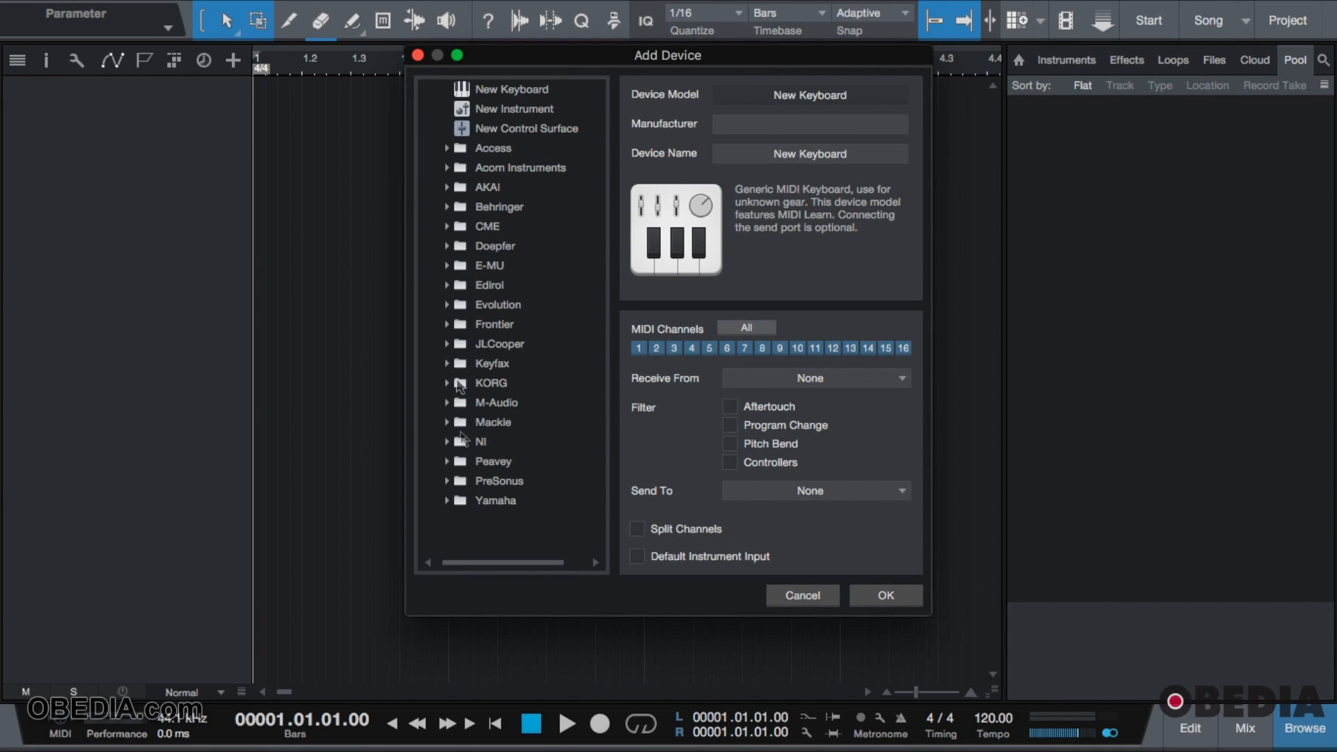
pyautogui.moveTo(475, 250)
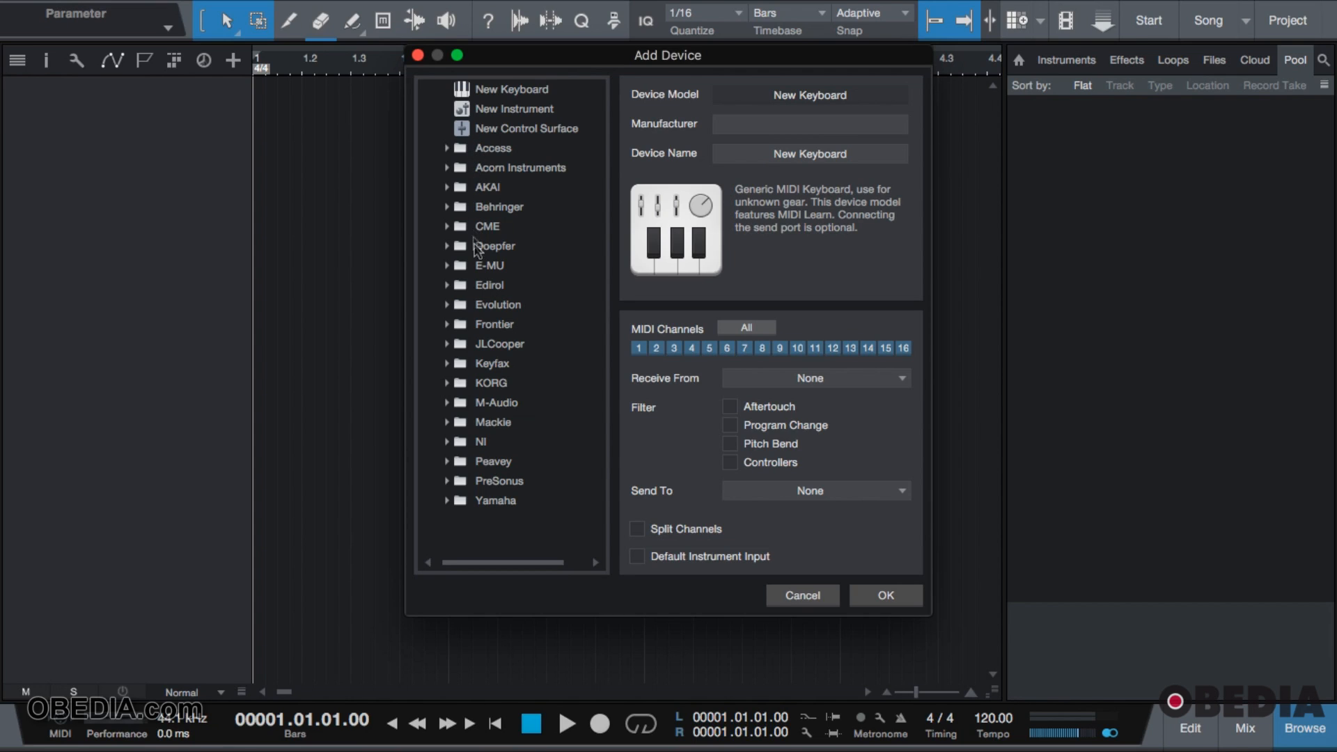
pyautogui.moveTo(480, 509)
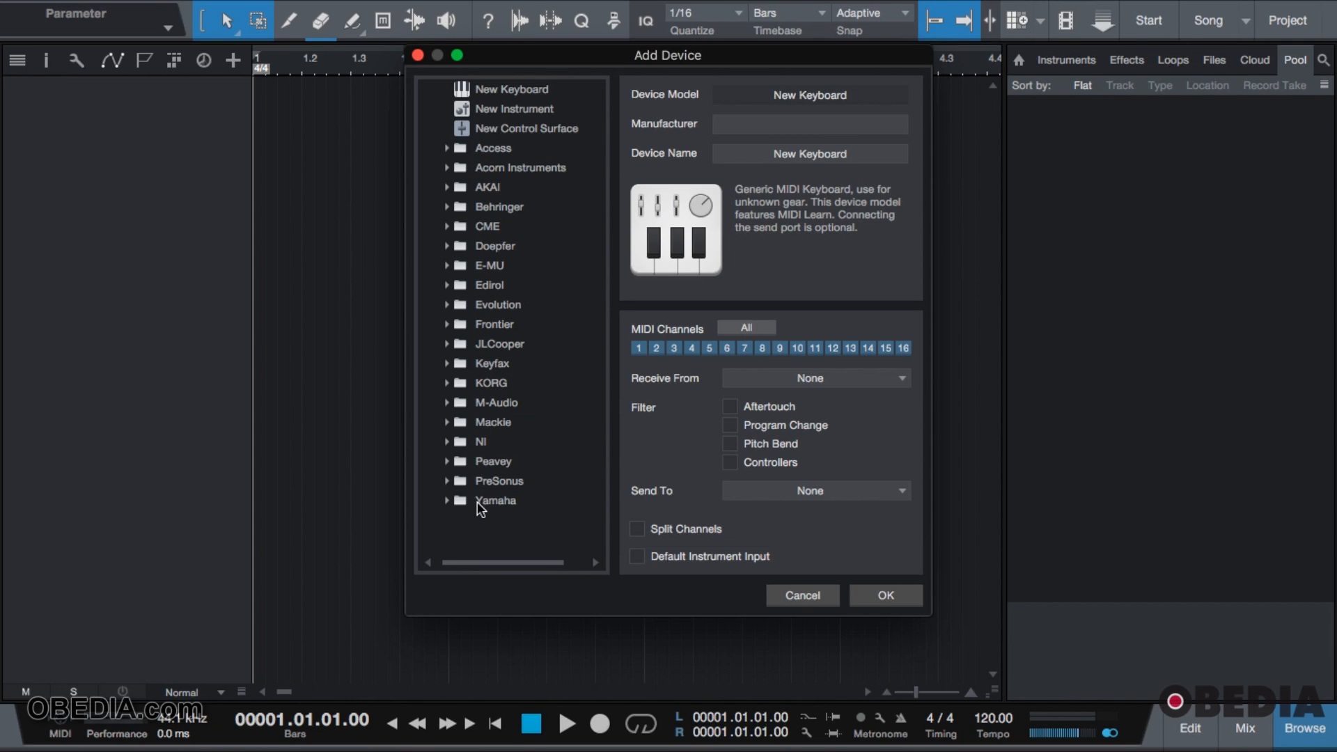
pyautogui.moveTo(481, 443)
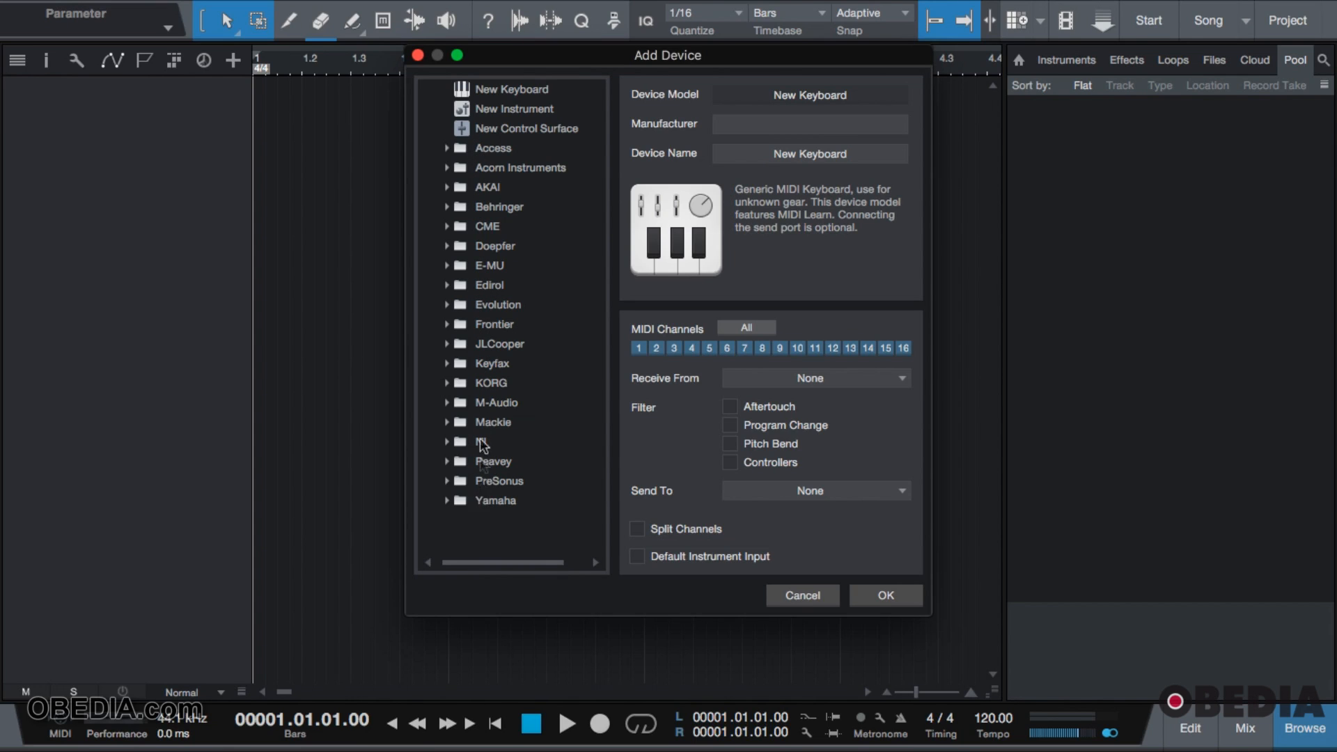
pyautogui.click(487, 186)
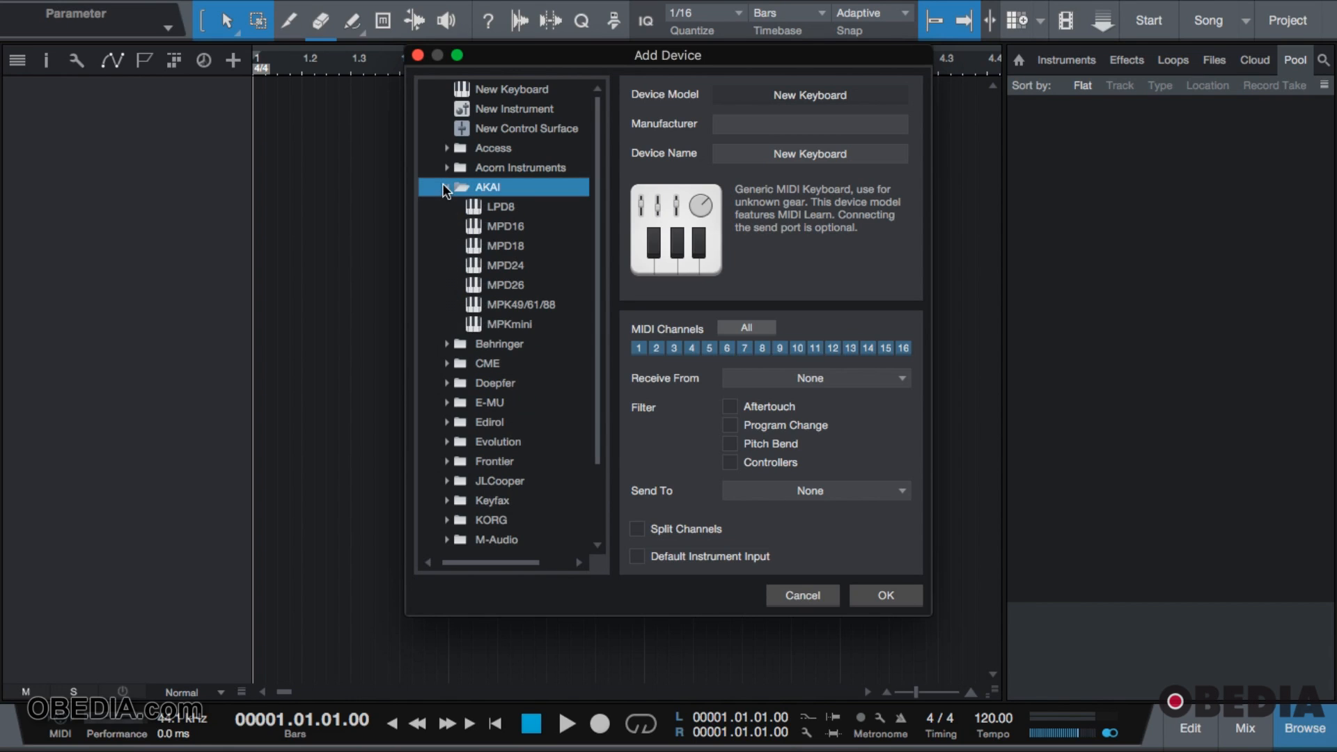
pyautogui.moveTo(517, 308)
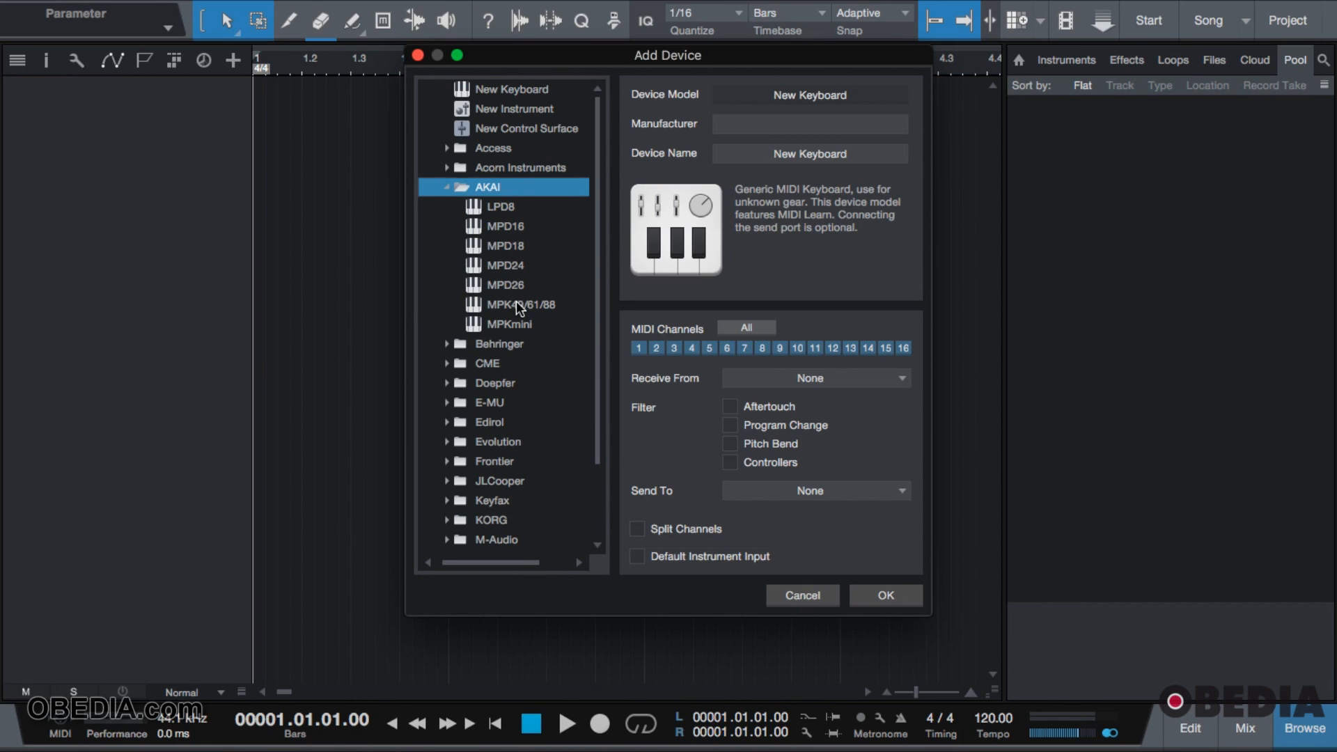
pyautogui.click(518, 305)
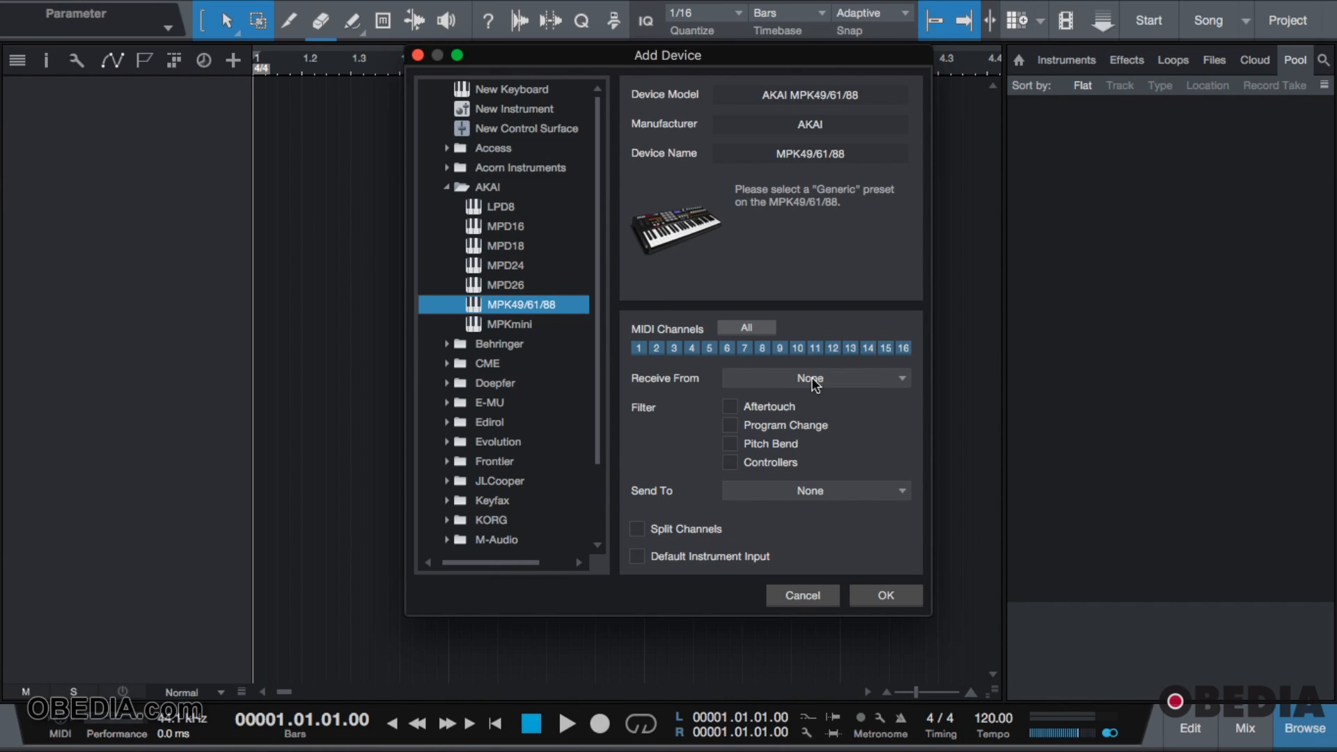
pyautogui.moveTo(774, 387)
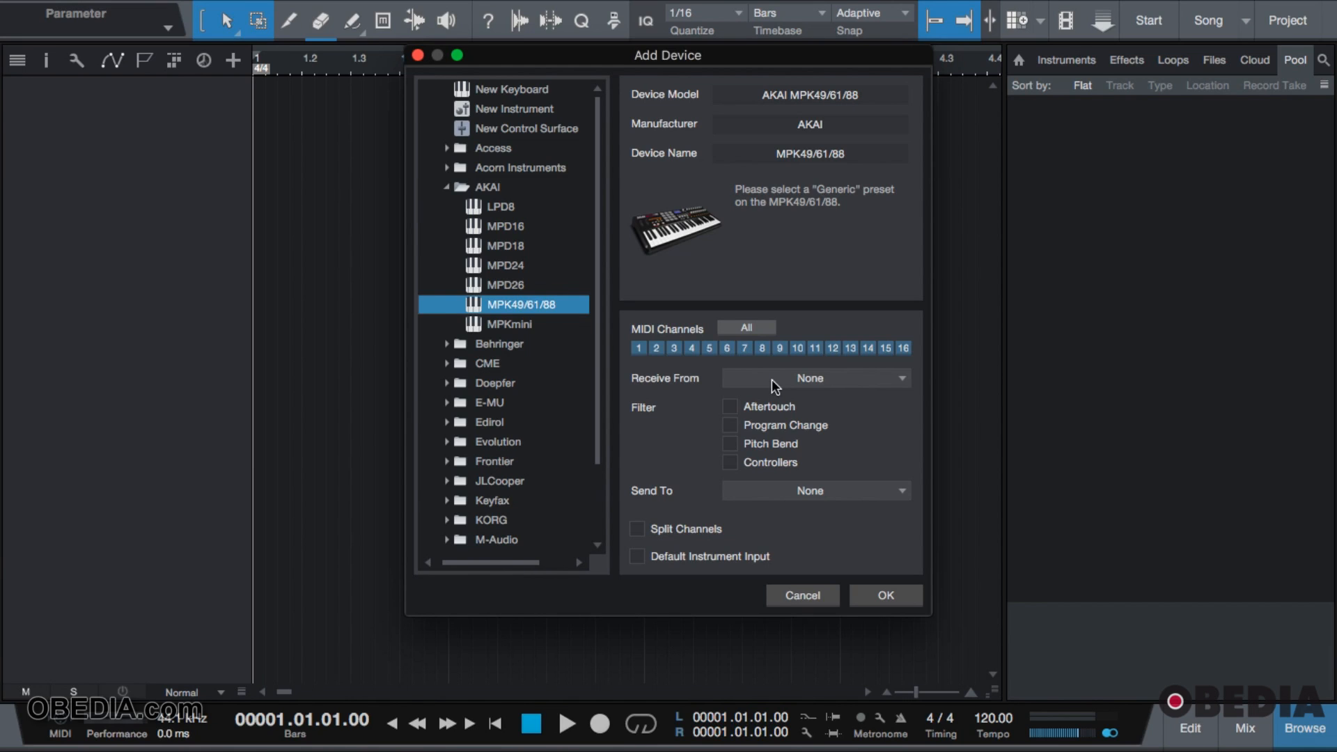
# - Set the device's Receive From port to Akai MPK49 Port 1
pyautogui.click(812, 377)
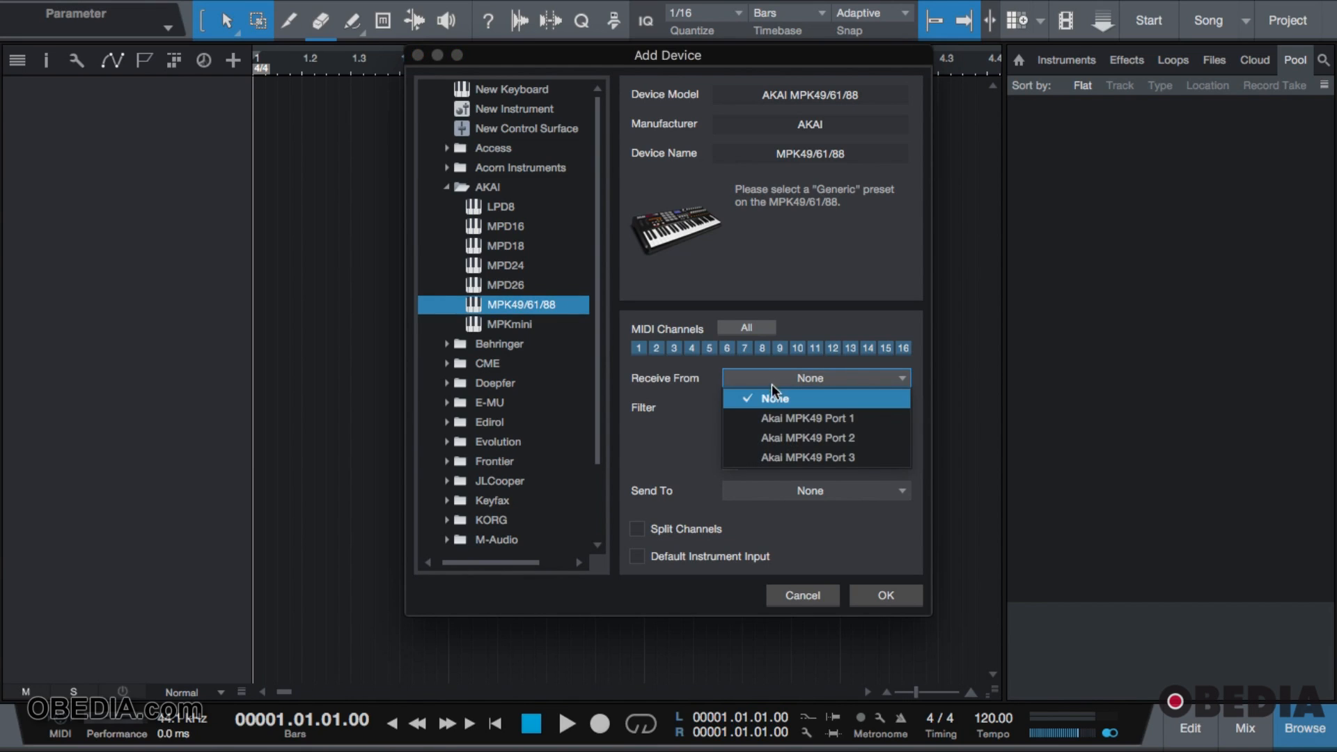
pyautogui.moveTo(745, 418)
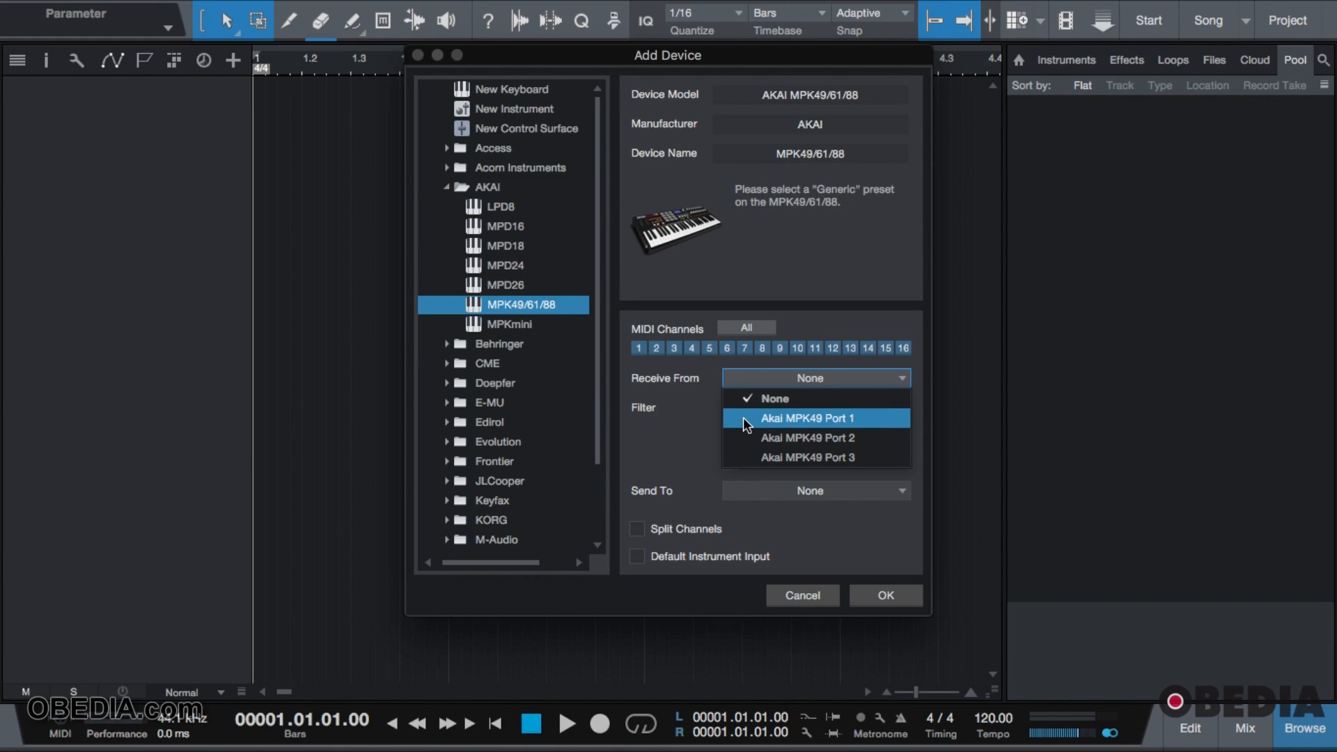
pyautogui.moveTo(833, 457)
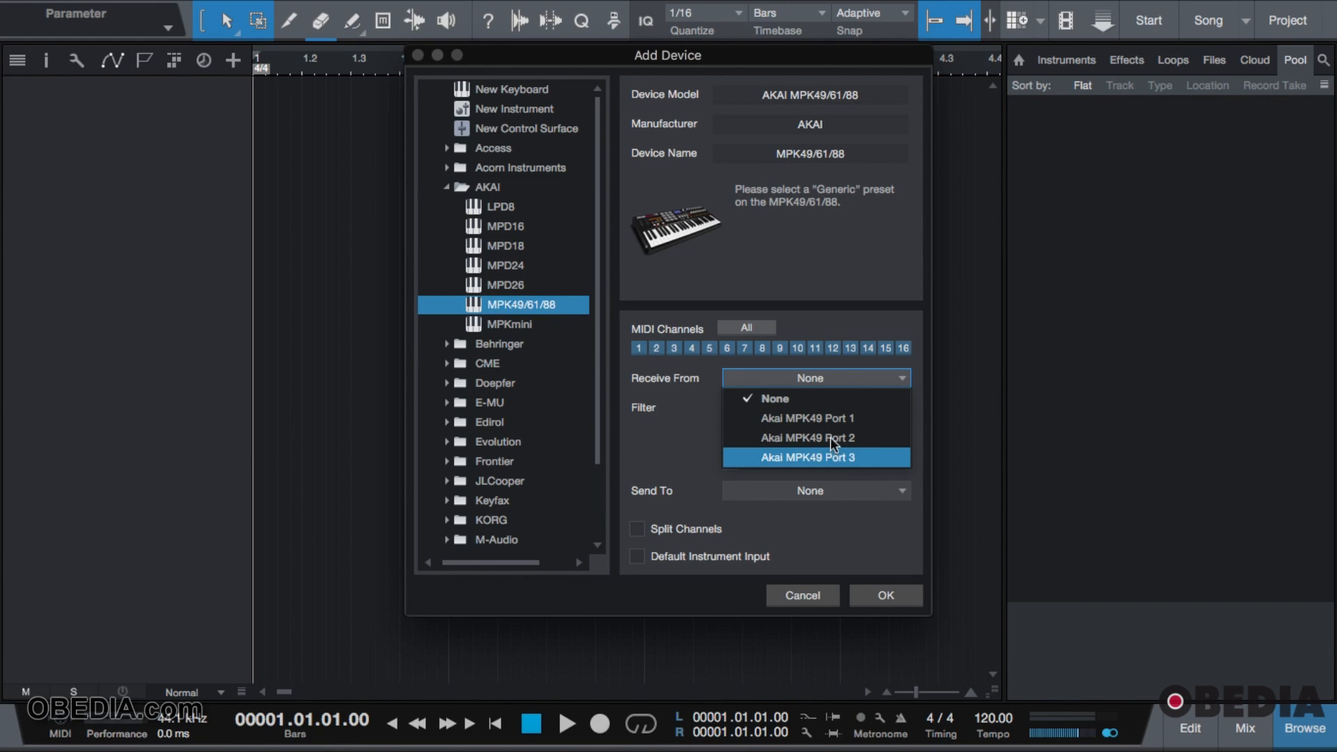
pyautogui.moveTo(823, 428)
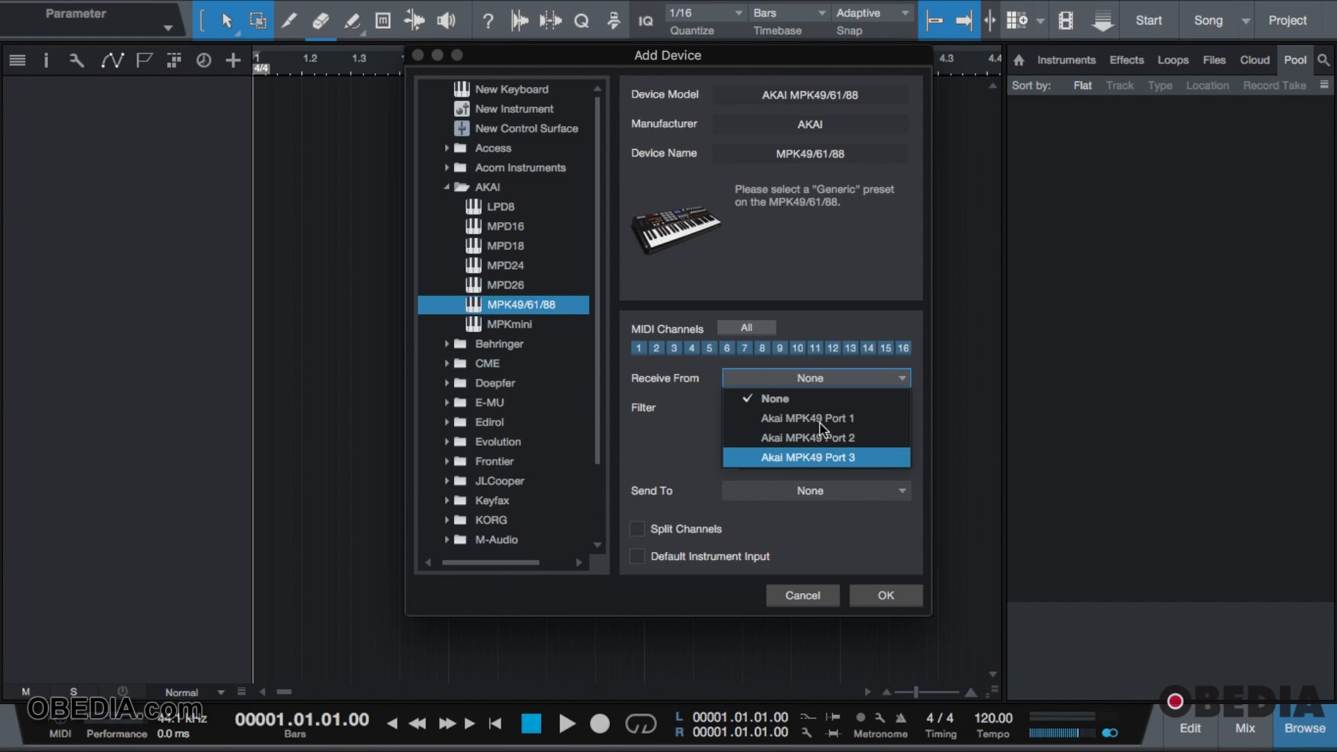
pyautogui.moveTo(806, 433)
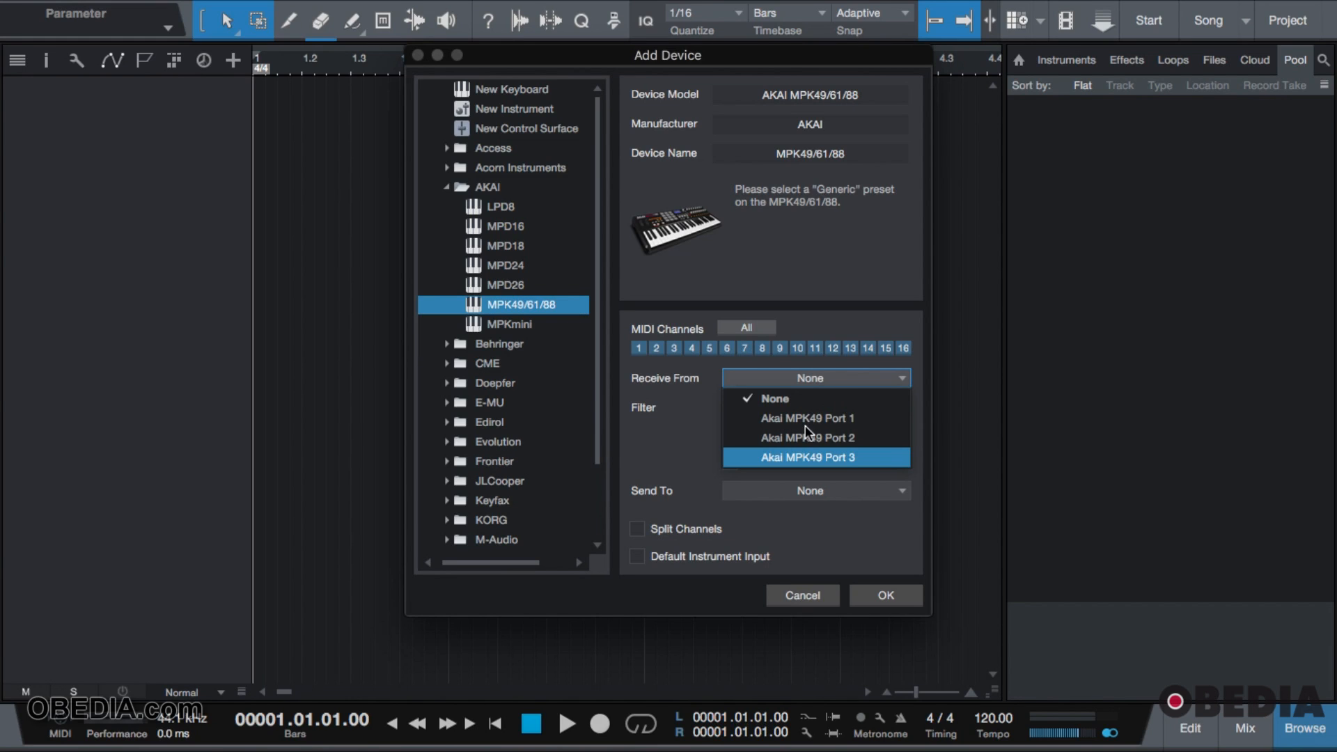
pyautogui.moveTo(747, 419)
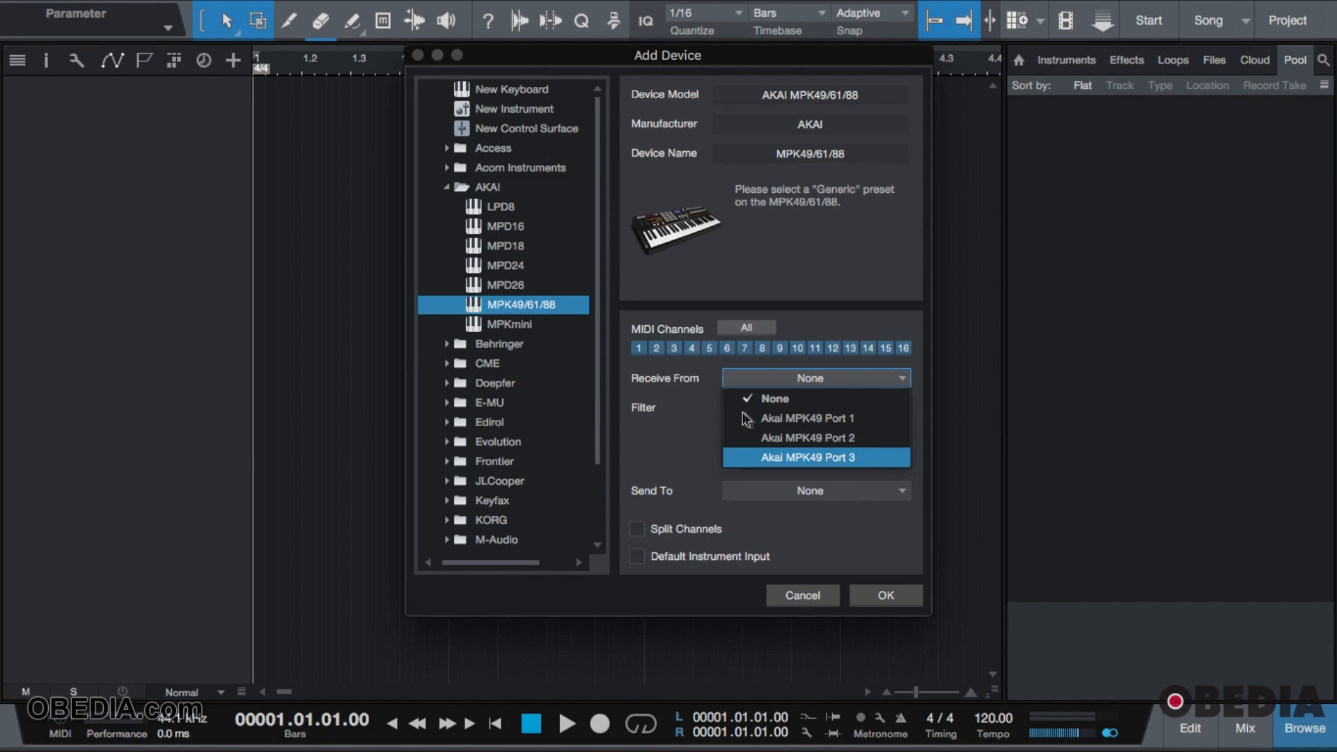
pyautogui.click(804, 418)
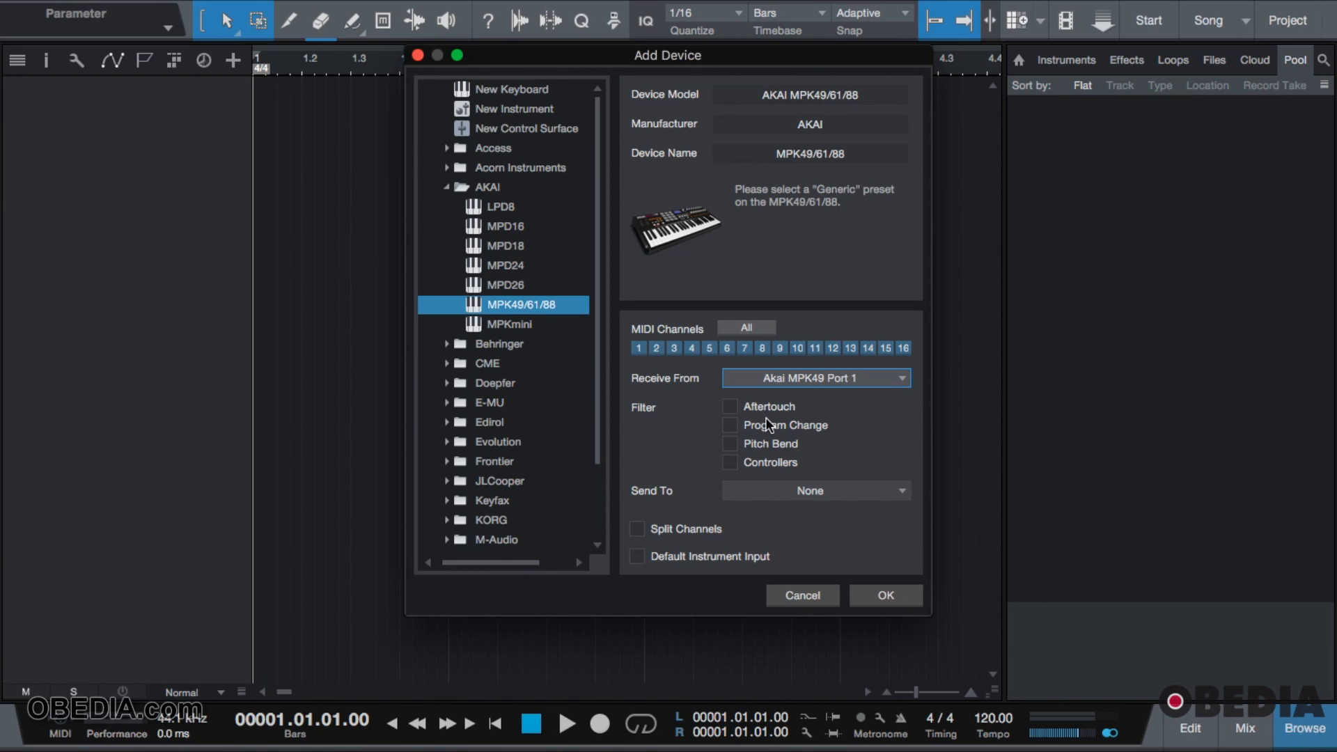
pyautogui.moveTo(777, 492)
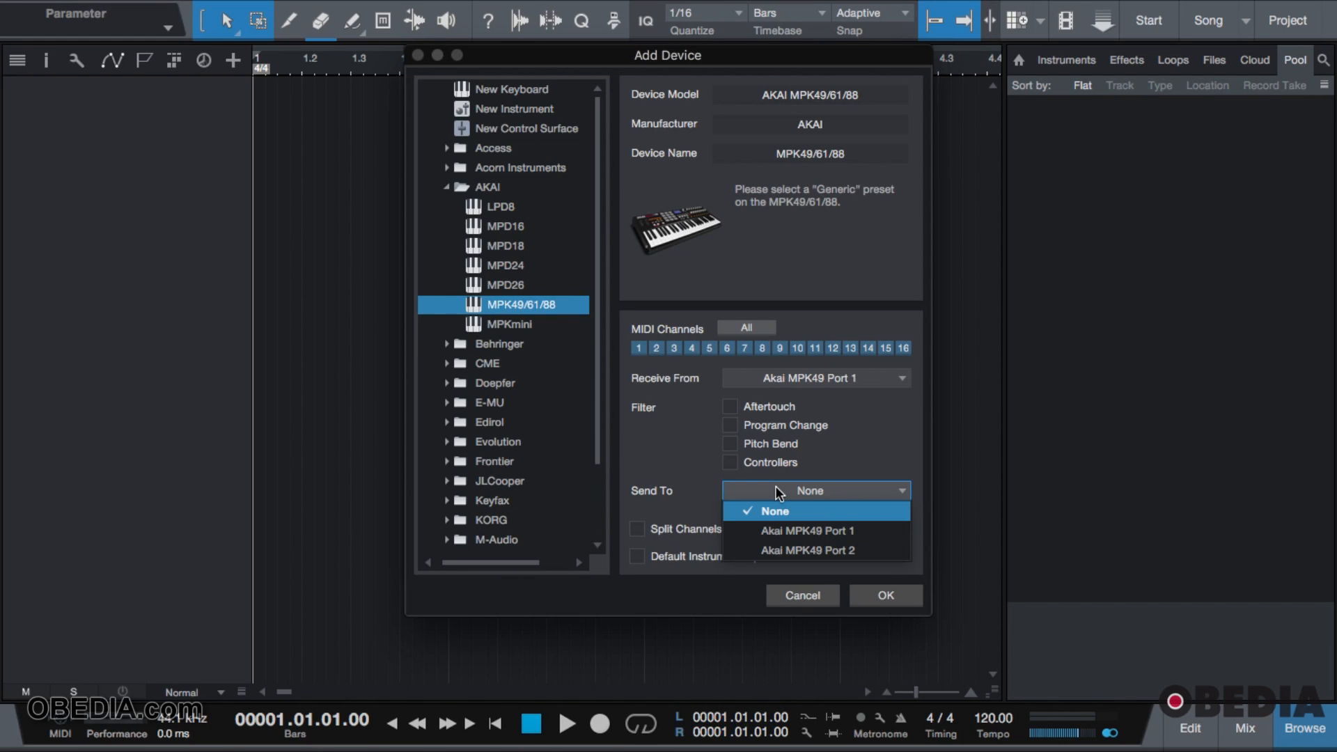
# - Leave Send To at None and collapse the AKAI model folder
pyautogui.click(774, 510)
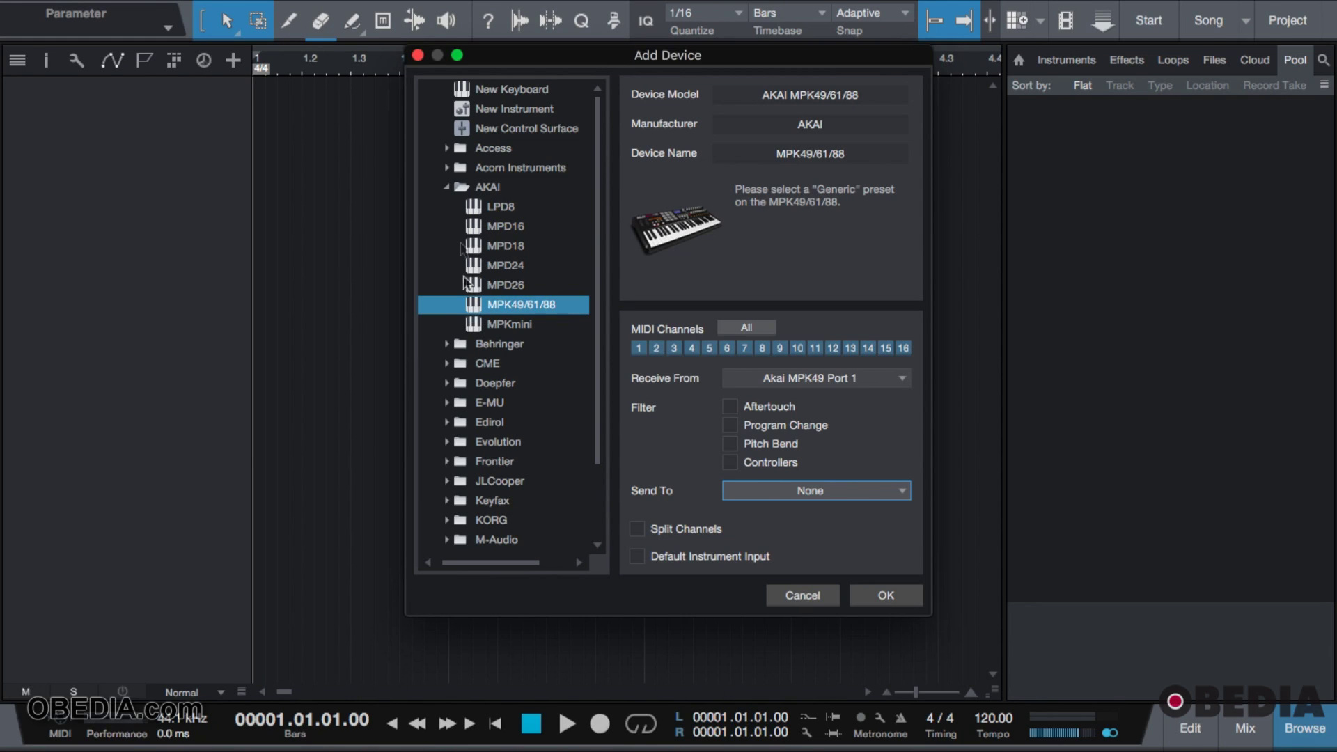
pyautogui.click(445, 186)
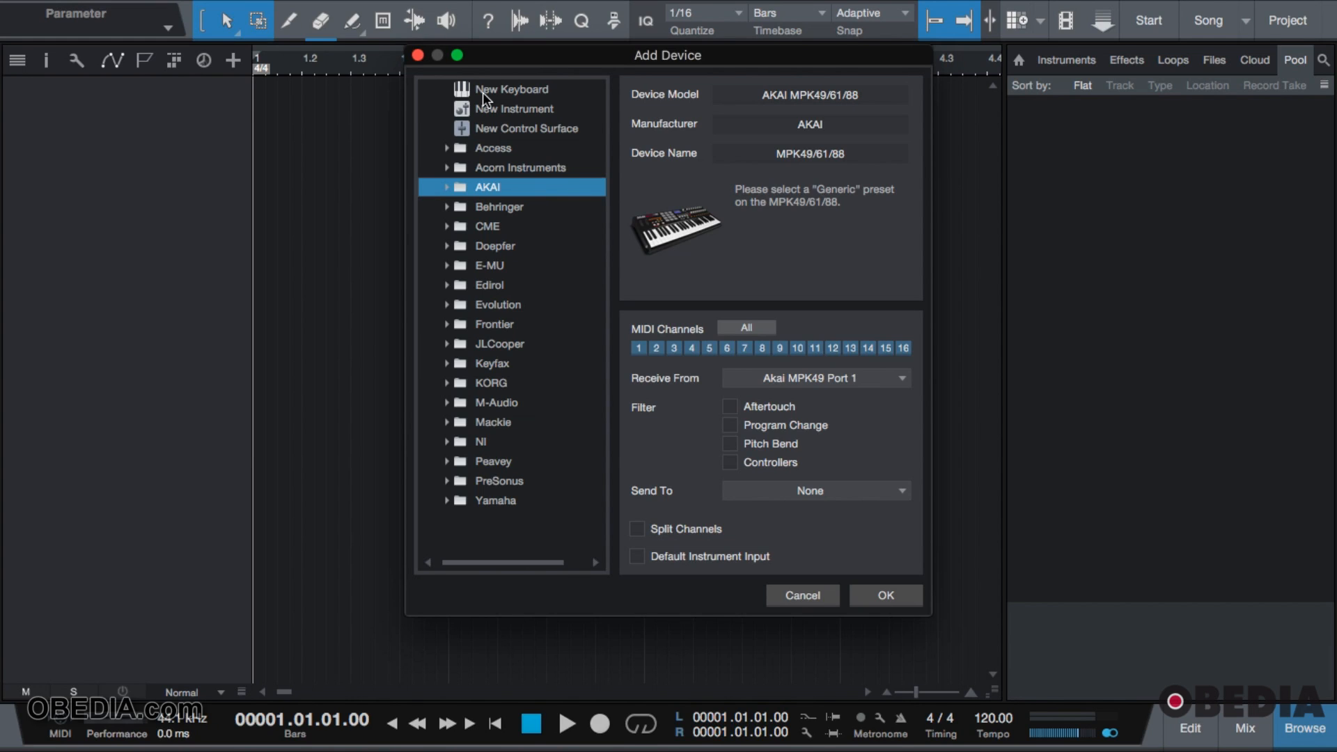
pyautogui.moveTo(448, 380)
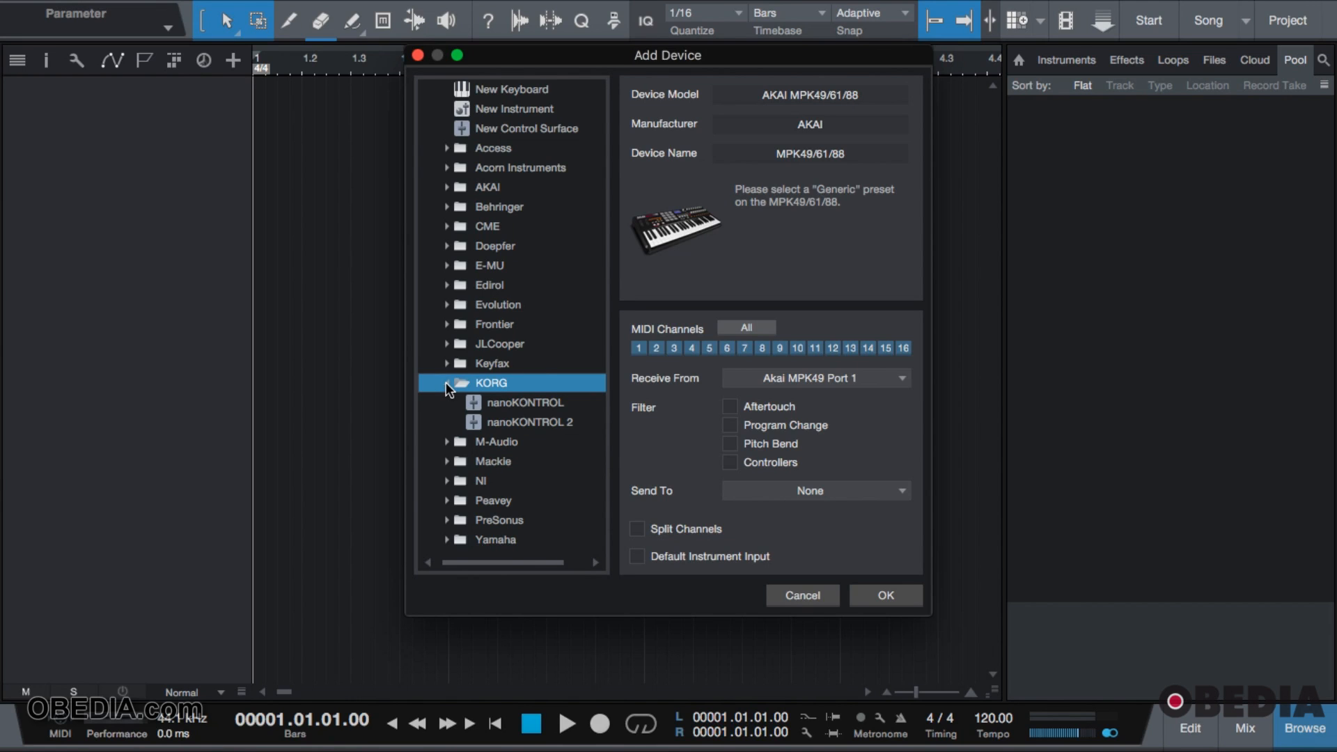
# - Choose the generic New Keyboard model and begin editing its Manufacturer field
pyautogui.click(514, 88)
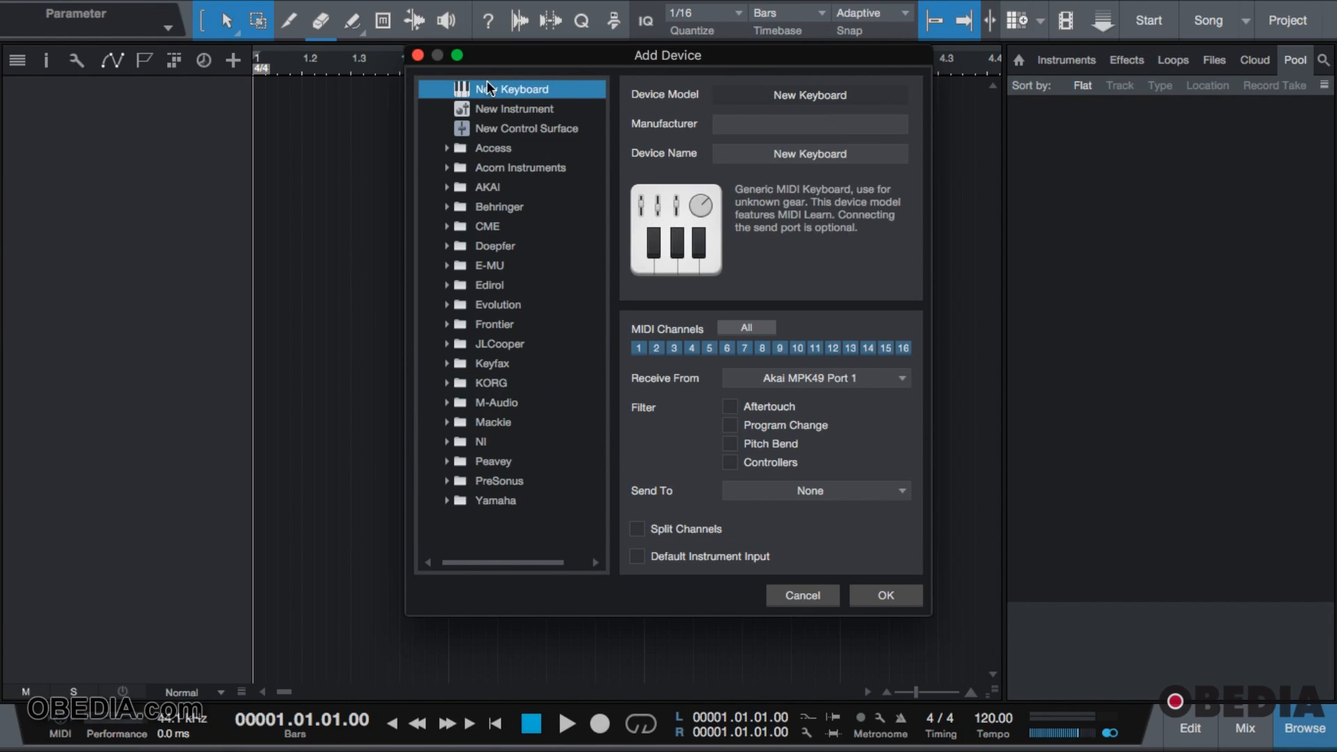
pyautogui.moveTo(753, 123)
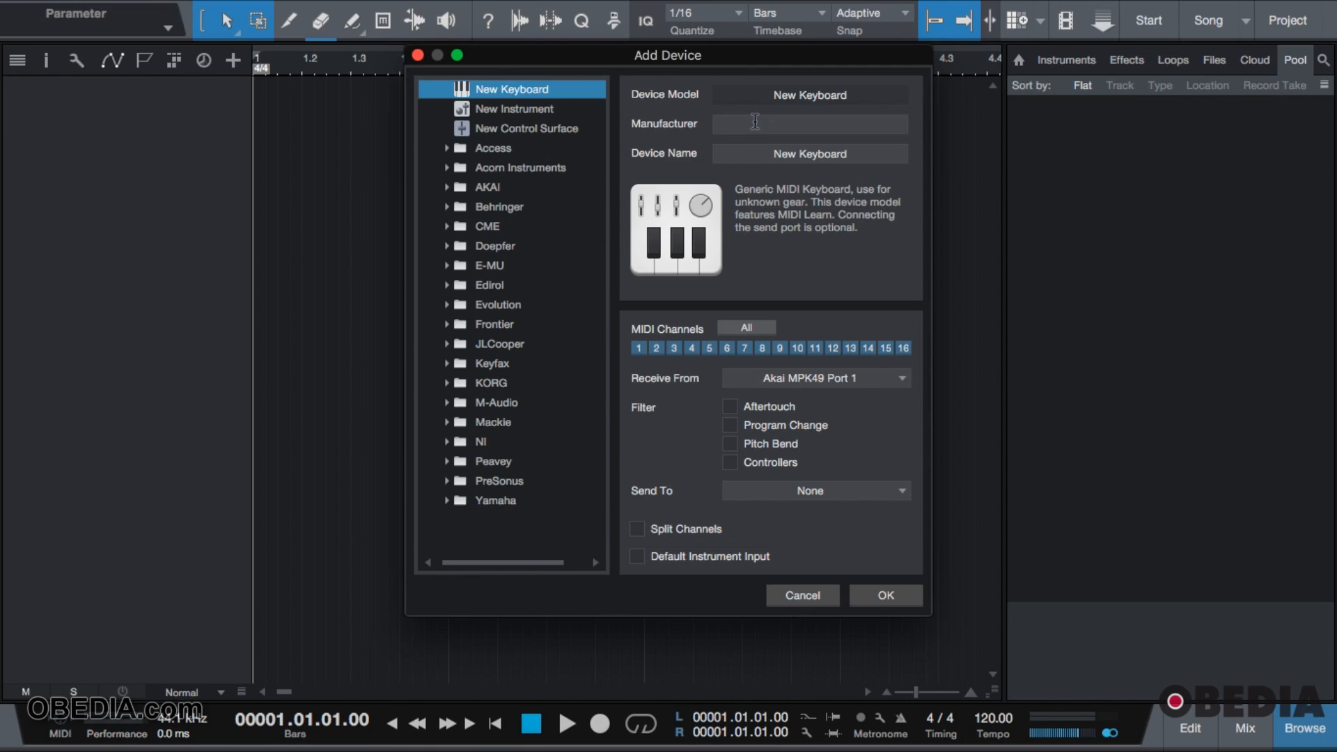
pyautogui.click(808, 124)
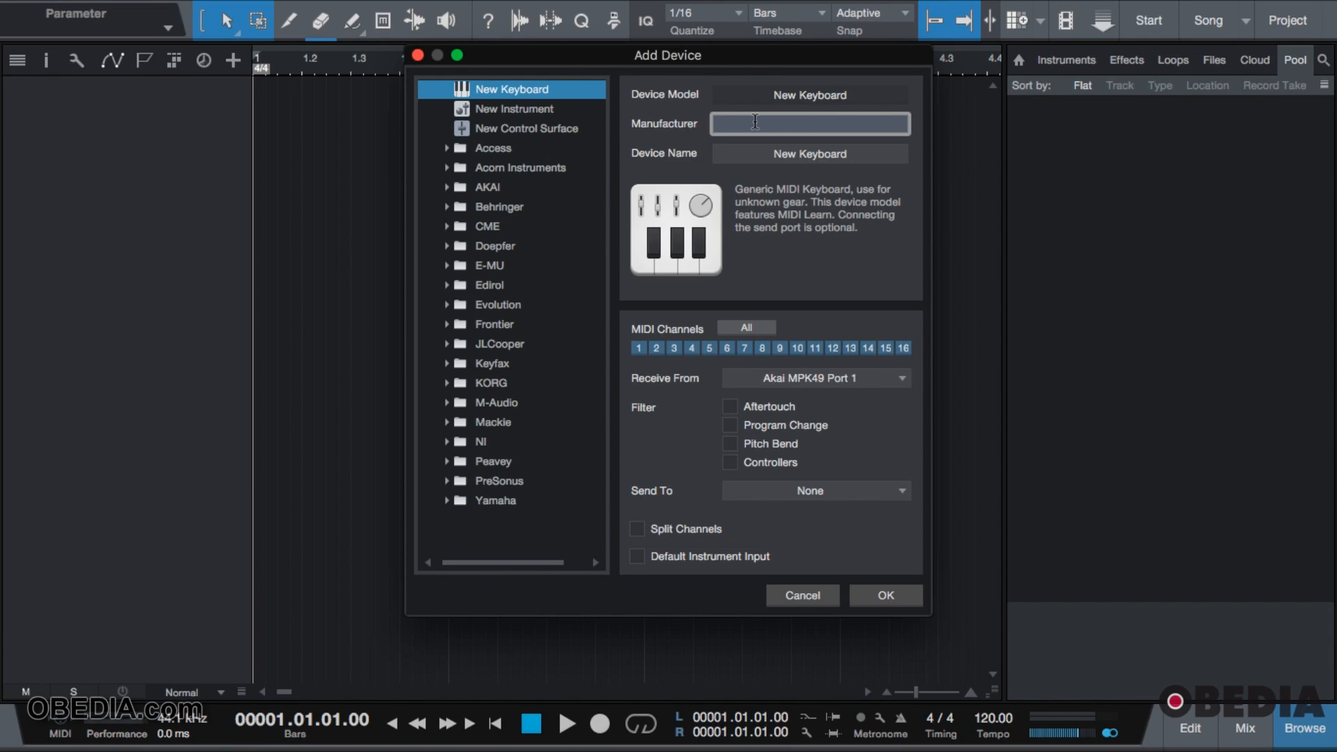